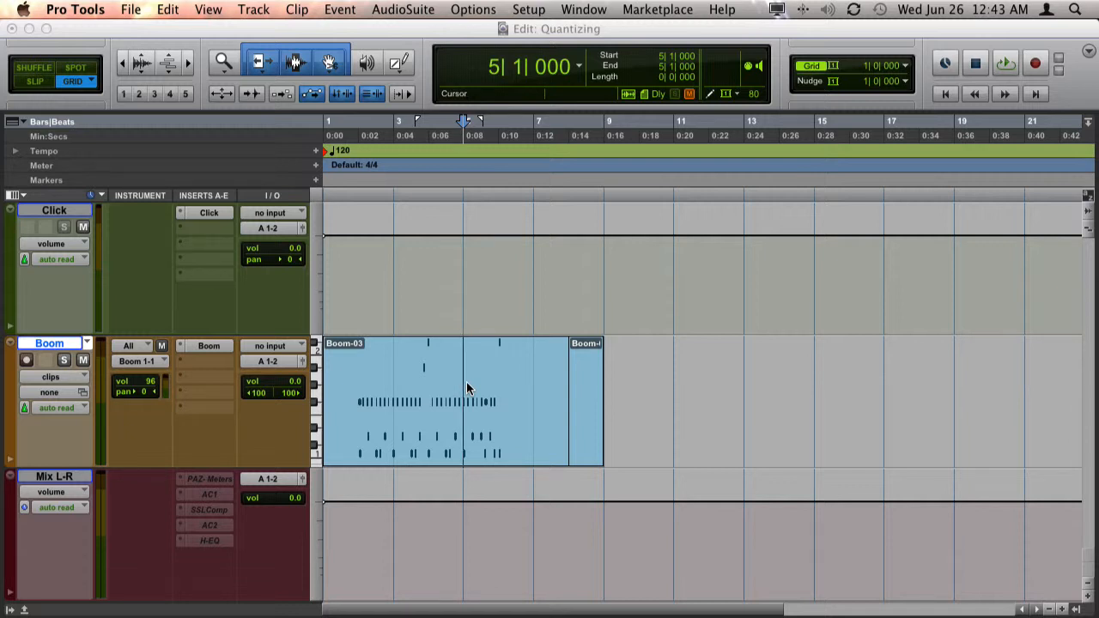
Show the Real-Time Properties column for each track via the Edit Window View selector.
{"action": "left_click", "coordinate": [460, 385]}
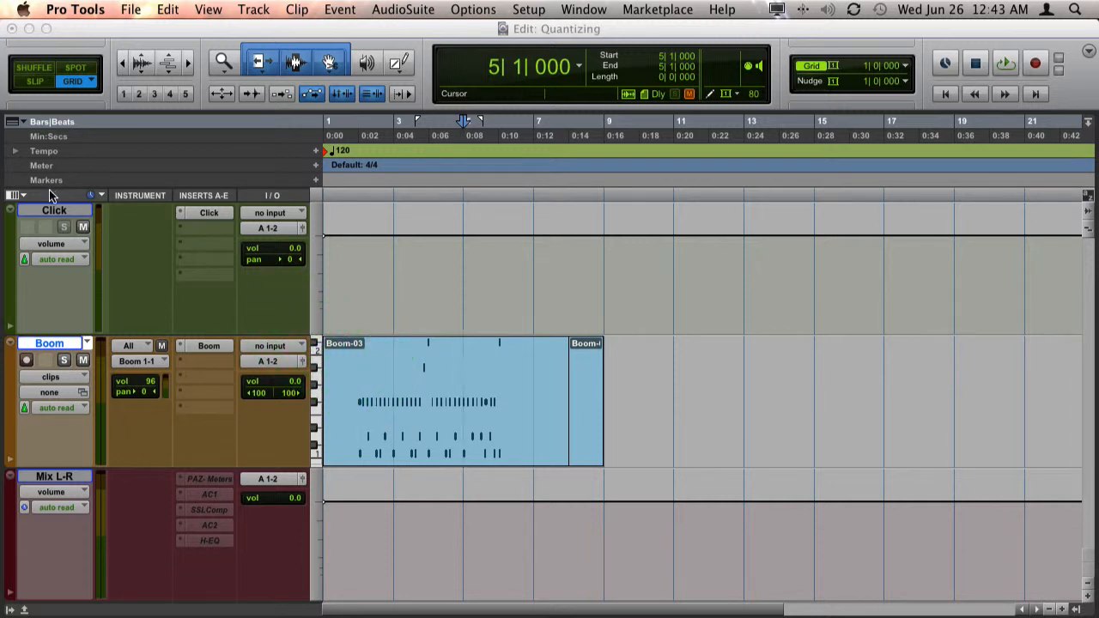
{"action": "left_click", "coordinate": [26, 199]}
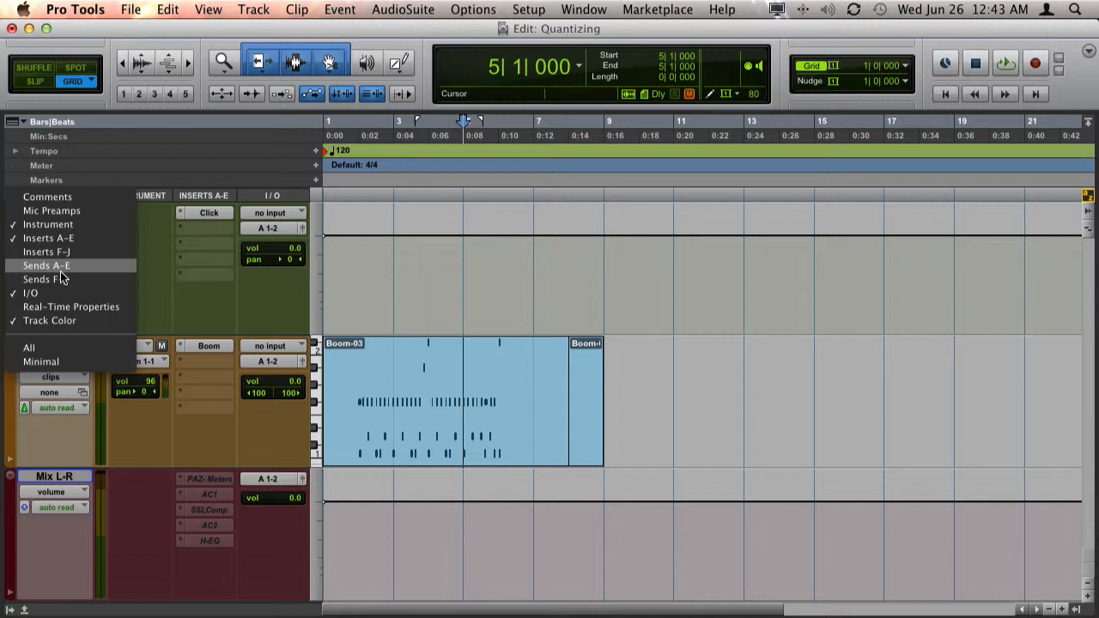
{"action": "left_click", "coordinate": [71, 305]}
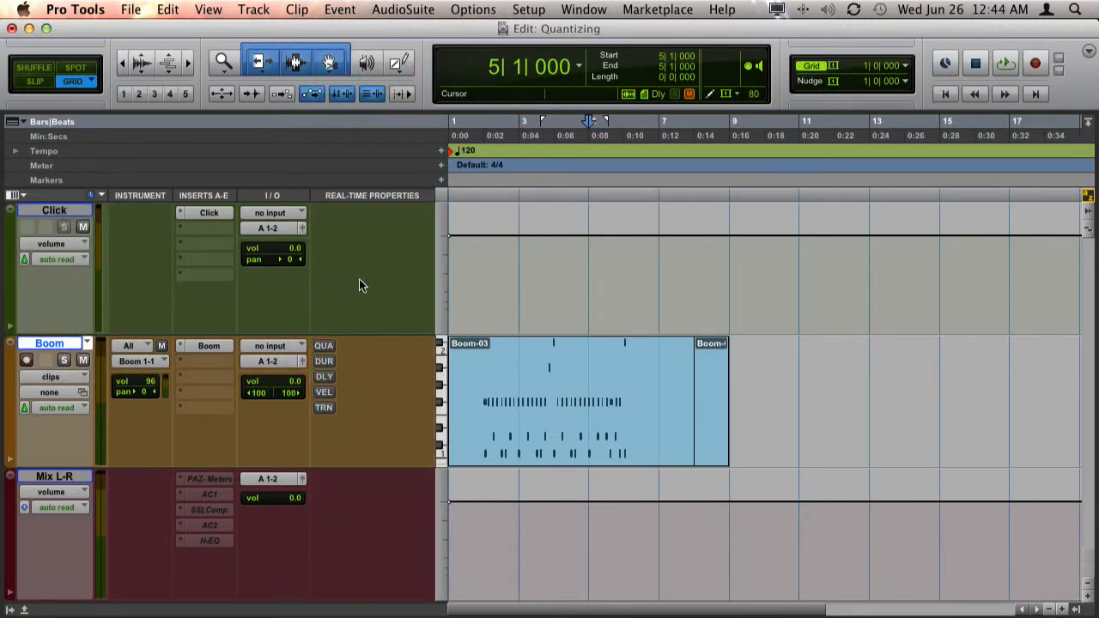
{"action": "mouse_move", "coordinate": [398, 325]}
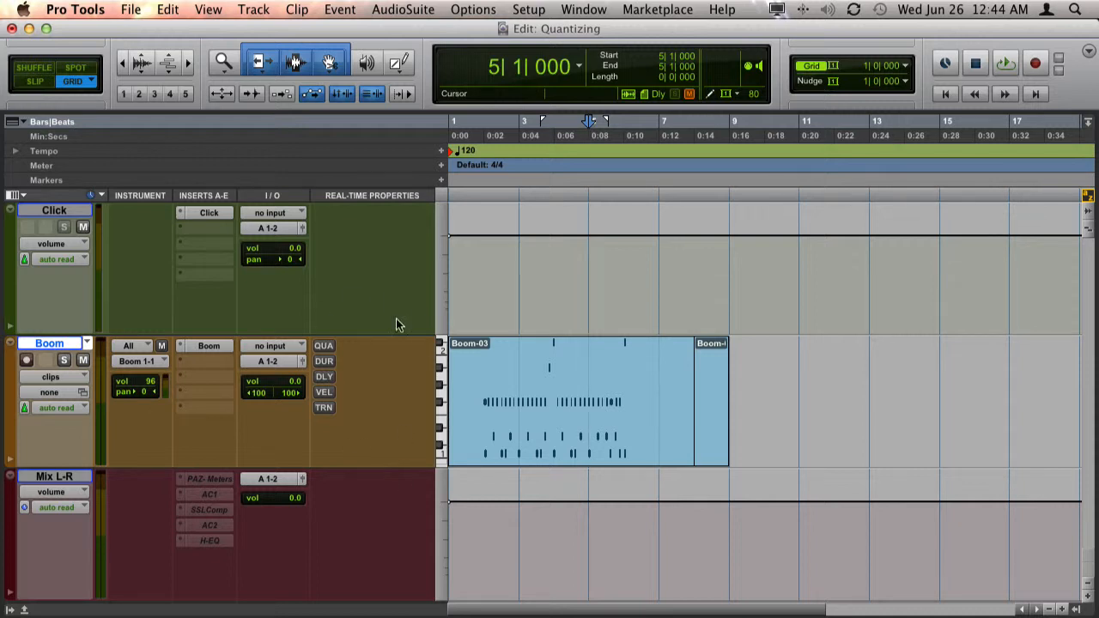
{"action": "mouse_move", "coordinate": [381, 333]}
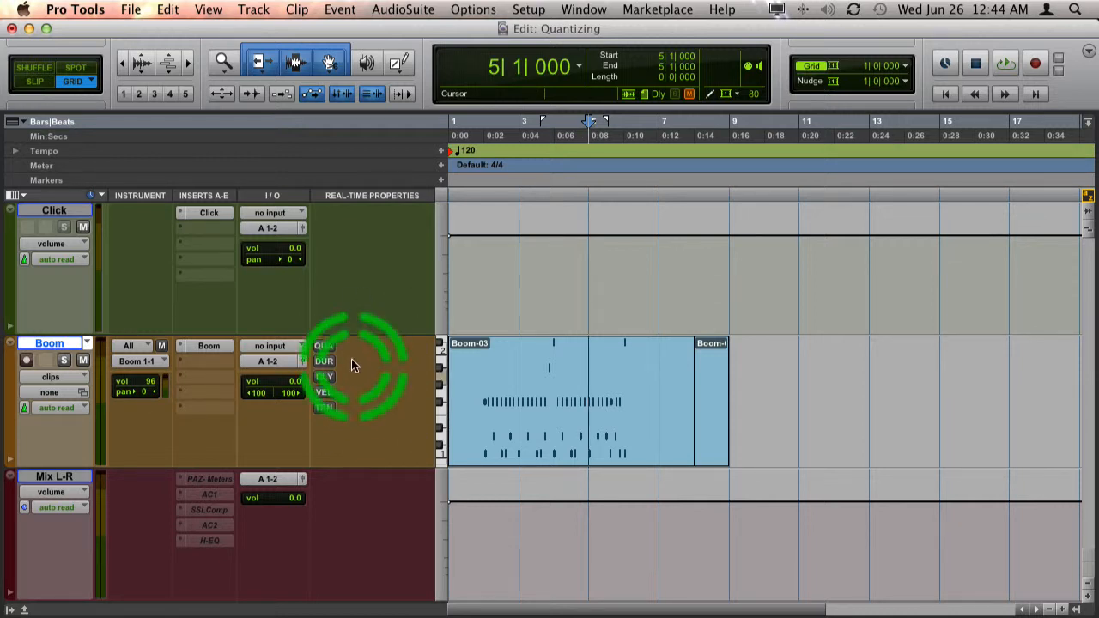
Switch on real-time quantize (QUA) in the Boom track's Real-Time Properties column.
{"action": "left_click", "coordinate": [323, 345]}
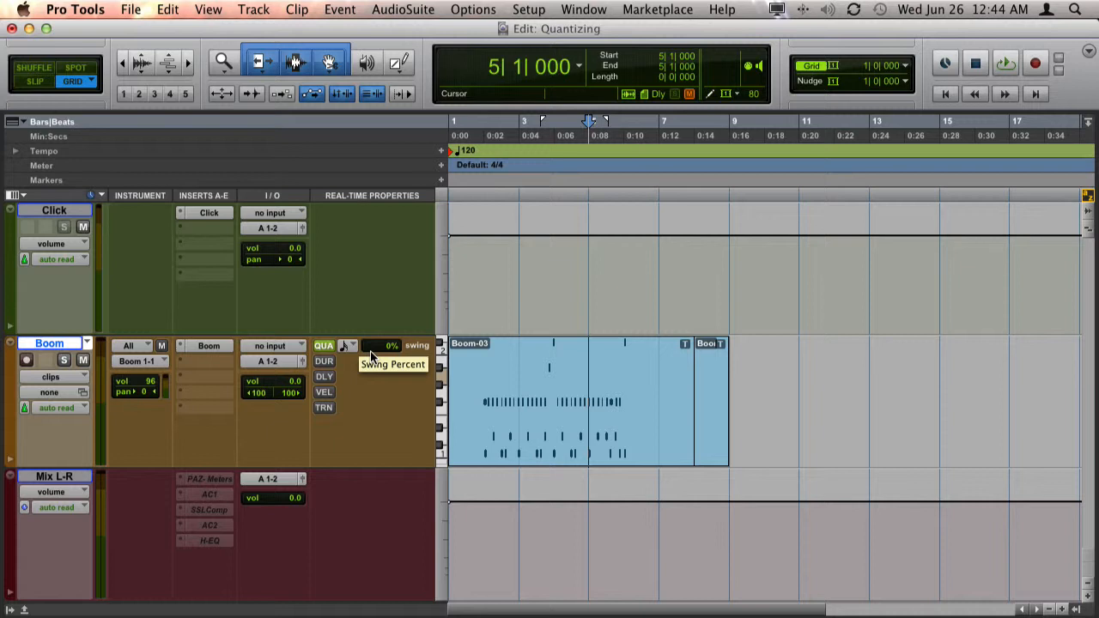
{"action": "mouse_move", "coordinate": [361, 17]}
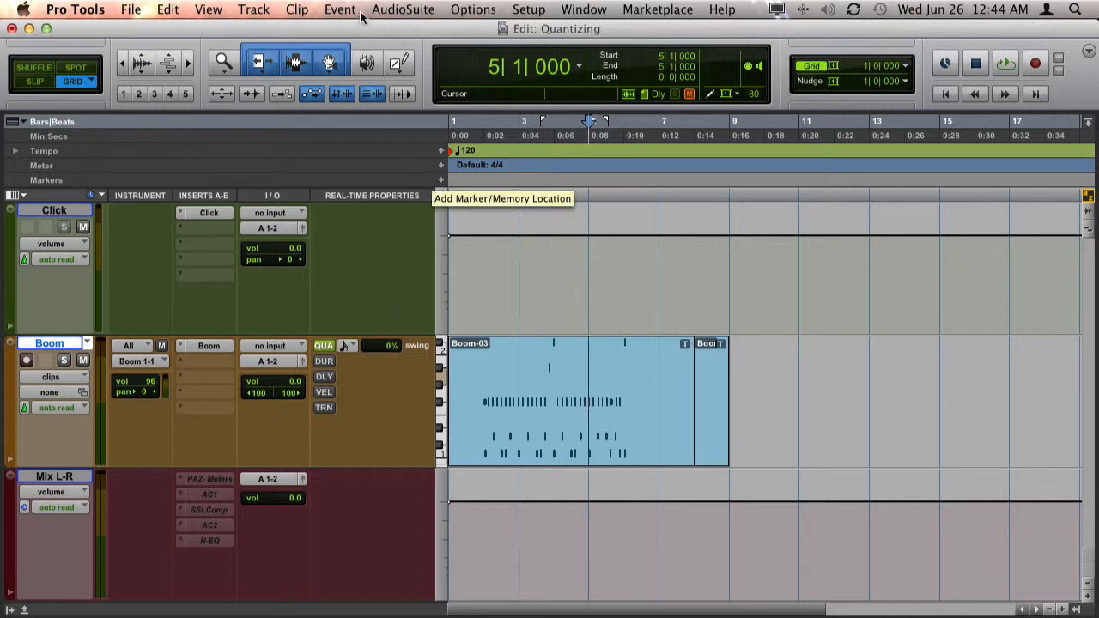
Bring up the MIDI Real-Time Properties window for the Boom track from the Event menu.
{"action": "left_click", "coordinate": [341, 10]}
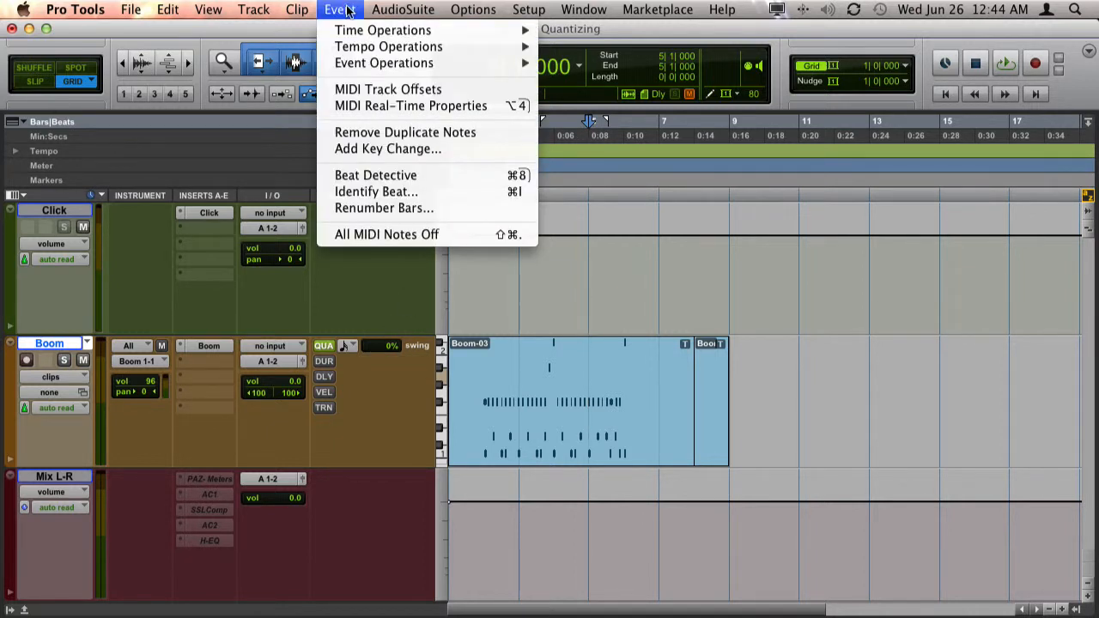
{"action": "left_click", "coordinate": [410, 106]}
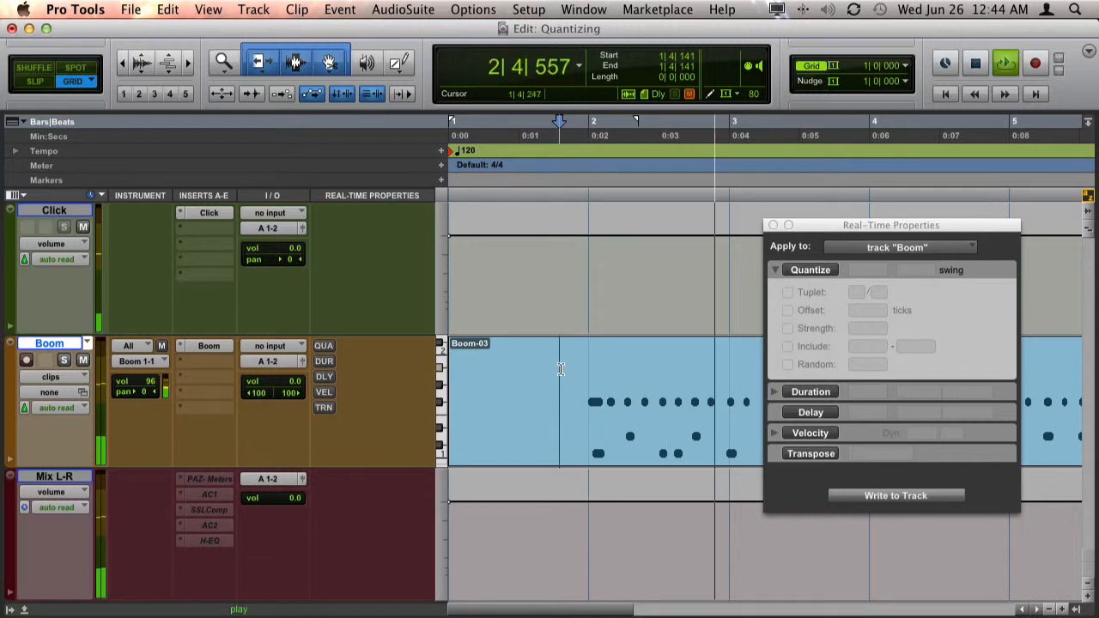
Enable real-time Quantize for the Boom track with Strength at 95%.
{"action": "left_click", "coordinate": [811, 270]}
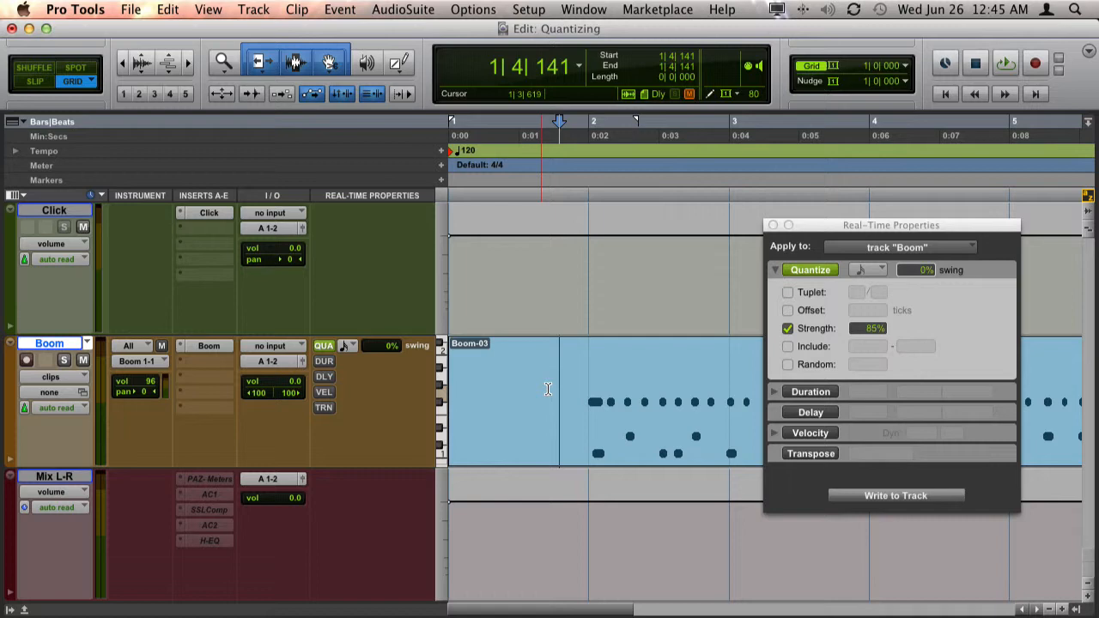
{"action": "left_click", "coordinate": [541, 70]}
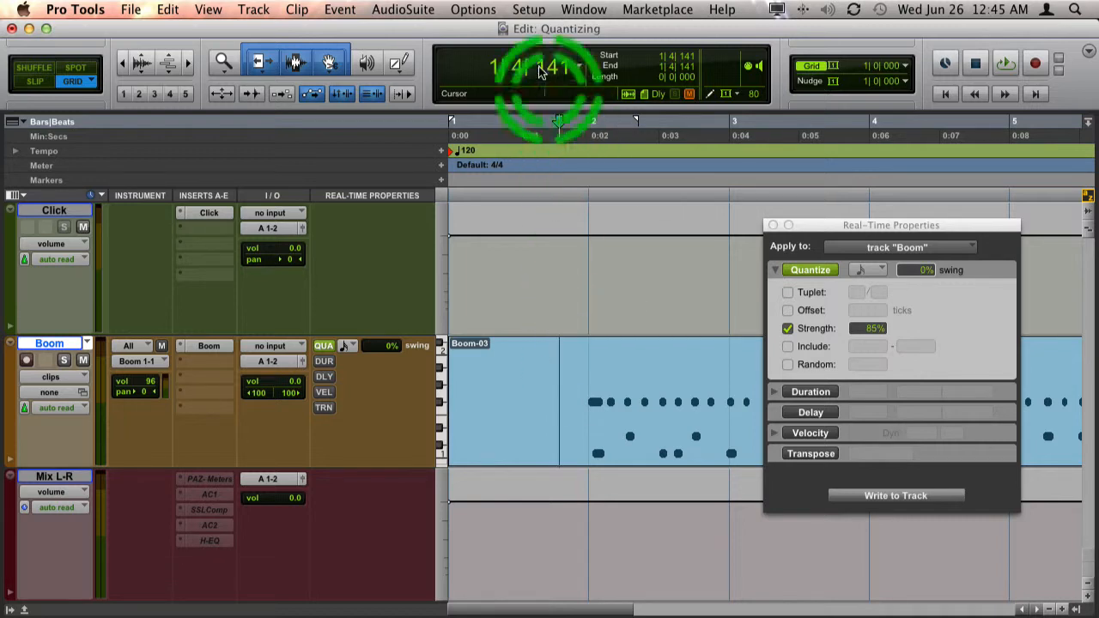
{"action": "left_click", "coordinate": [530, 10]}
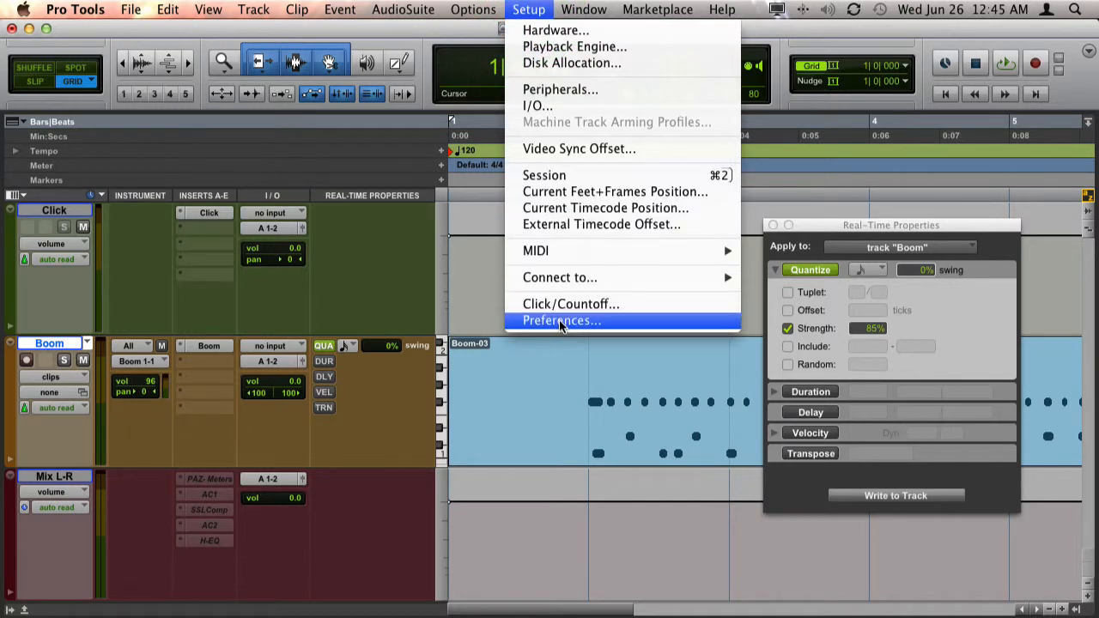
In MIDI preferences, enable 'Display Events as Modified by Real-Time Properties' and confirm.
{"action": "left_click", "coordinate": [561, 321]}
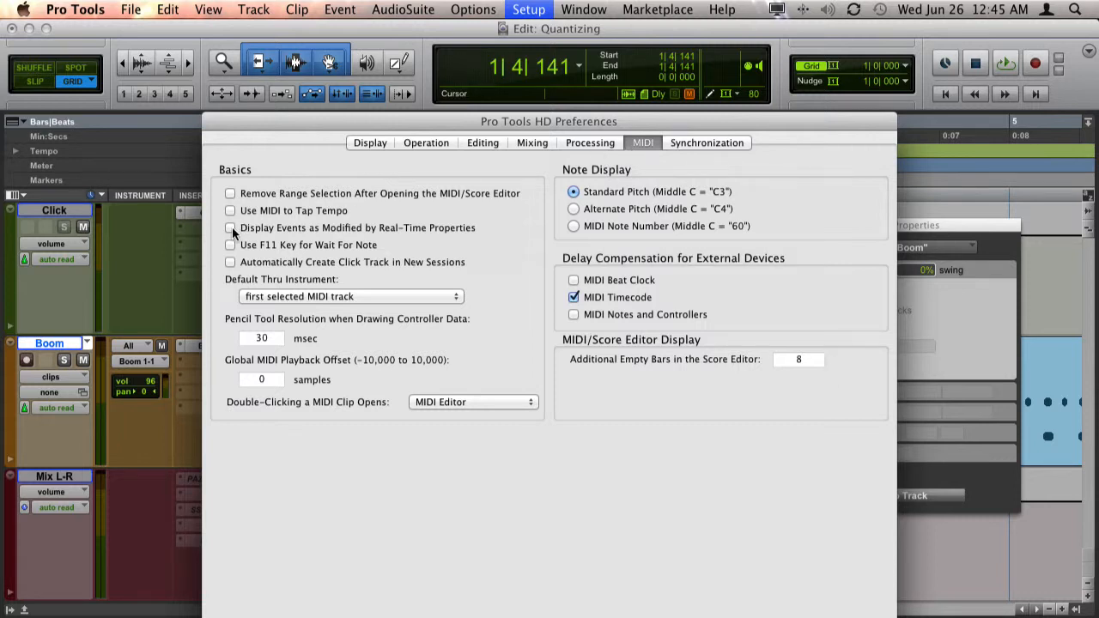
{"action": "left_click", "coordinate": [230, 226]}
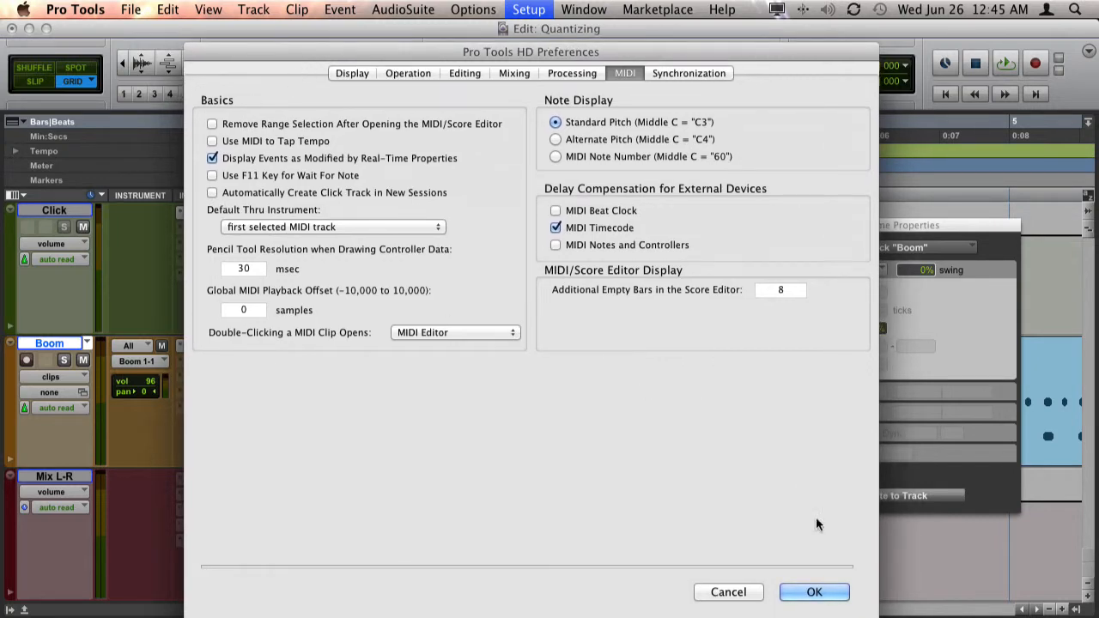
{"action": "left_click", "coordinate": [815, 591]}
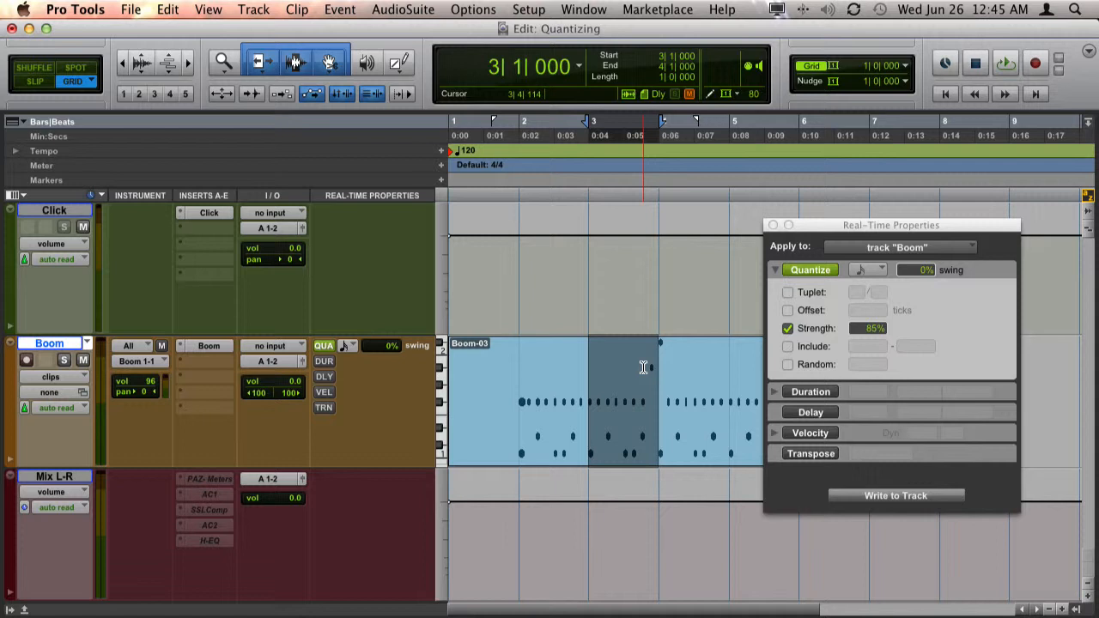
Separate the selection into its own clip and apply real-time quantize to clip Boom-10.
{"action": "key", "text": "cmd+e"}
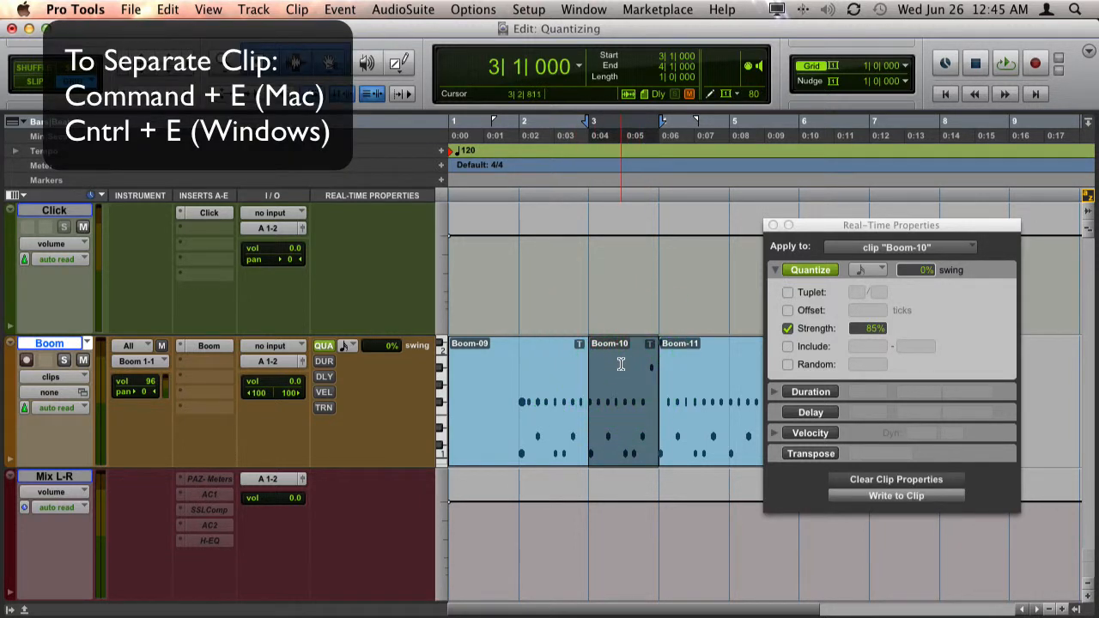
{"action": "left_click", "coordinate": [628, 364]}
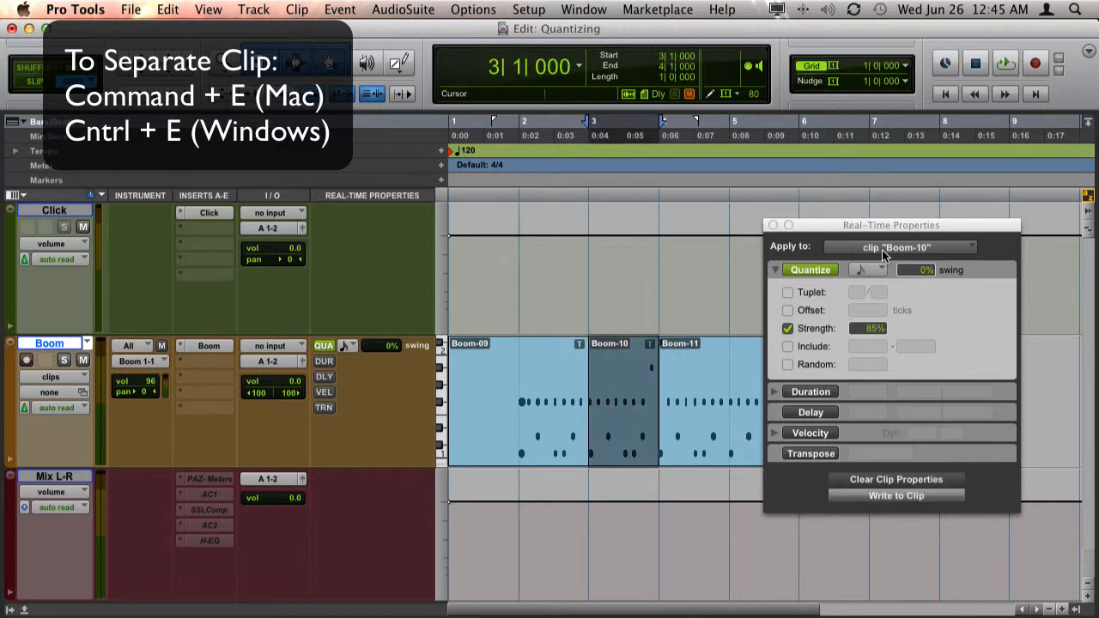
{"action": "left_click", "coordinate": [897, 247]}
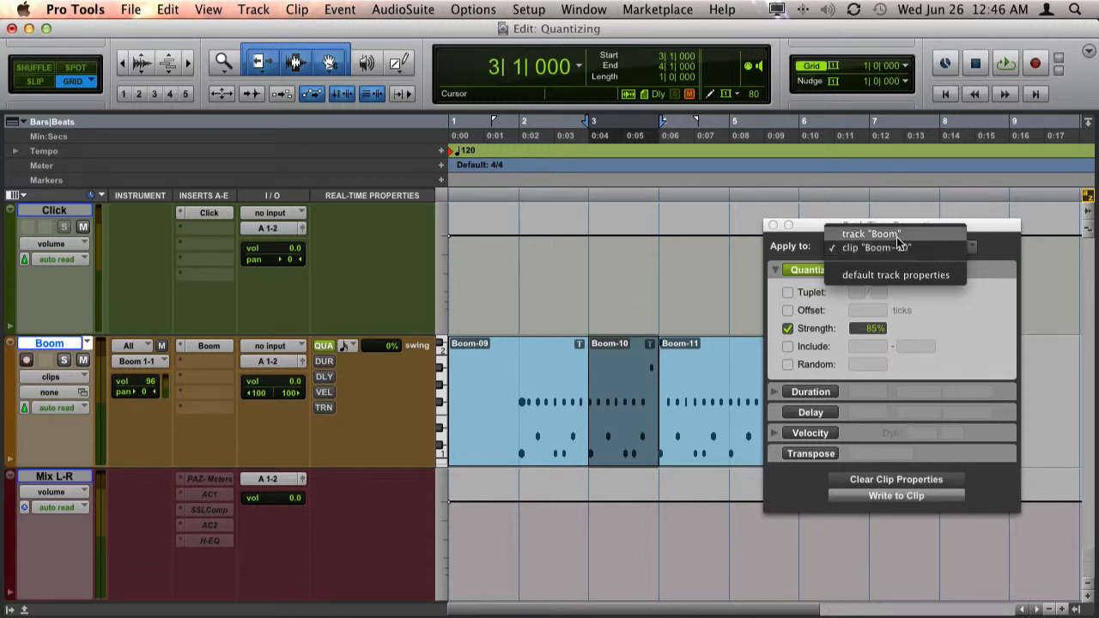
{"action": "left_click", "coordinate": [876, 247]}
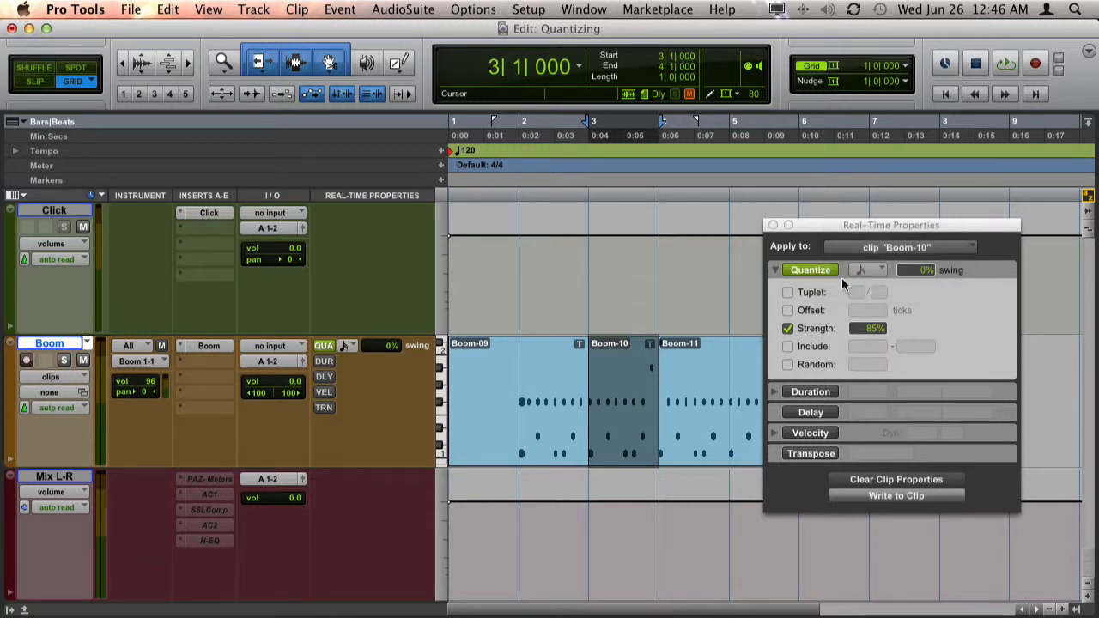
{"action": "left_click", "coordinate": [811, 269]}
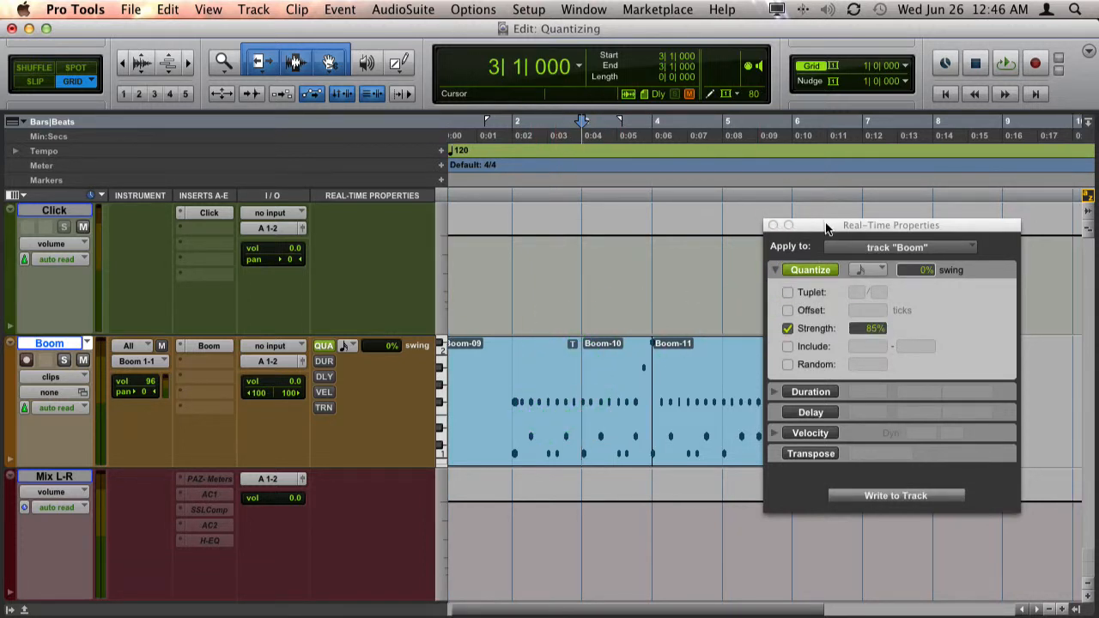
Check clip Boom-10's own properties, then turn off quantize Strength for the Boom track.
{"action": "left_click_drag", "start_coordinate": [890, 225], "coordinate": [243, 249]}
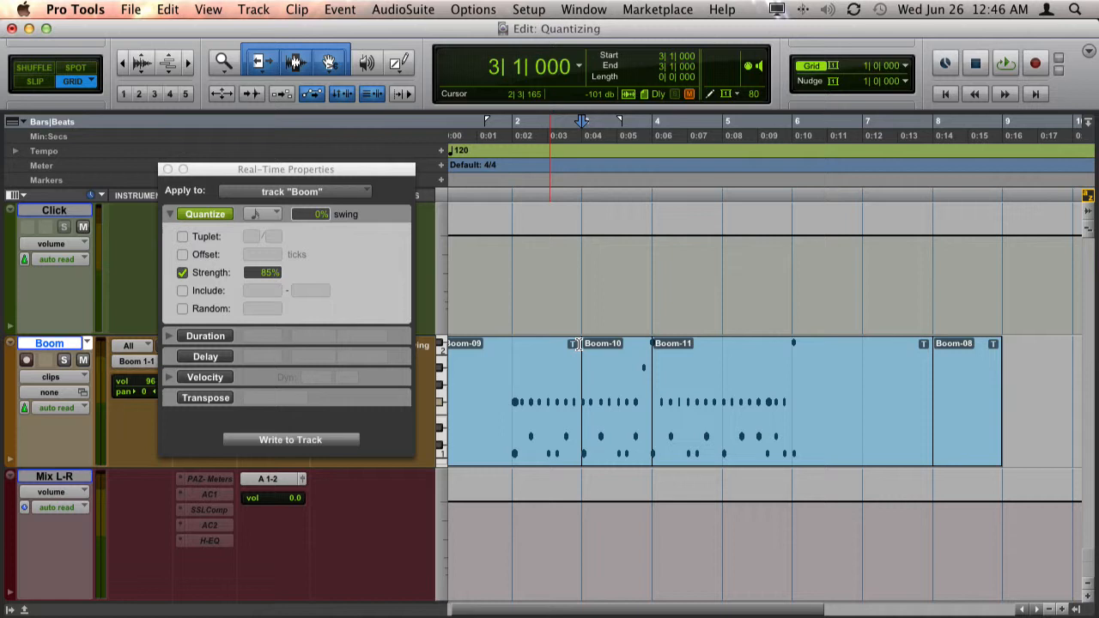
{"action": "left_click", "coordinate": [616, 402]}
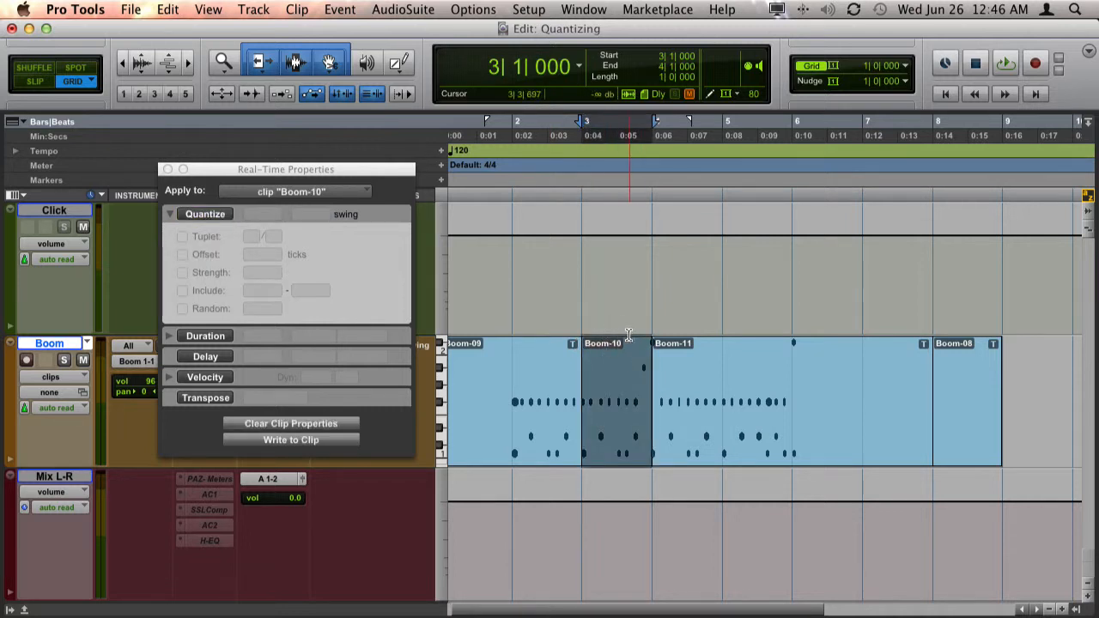
{"action": "mouse_move", "coordinate": [844, 356]}
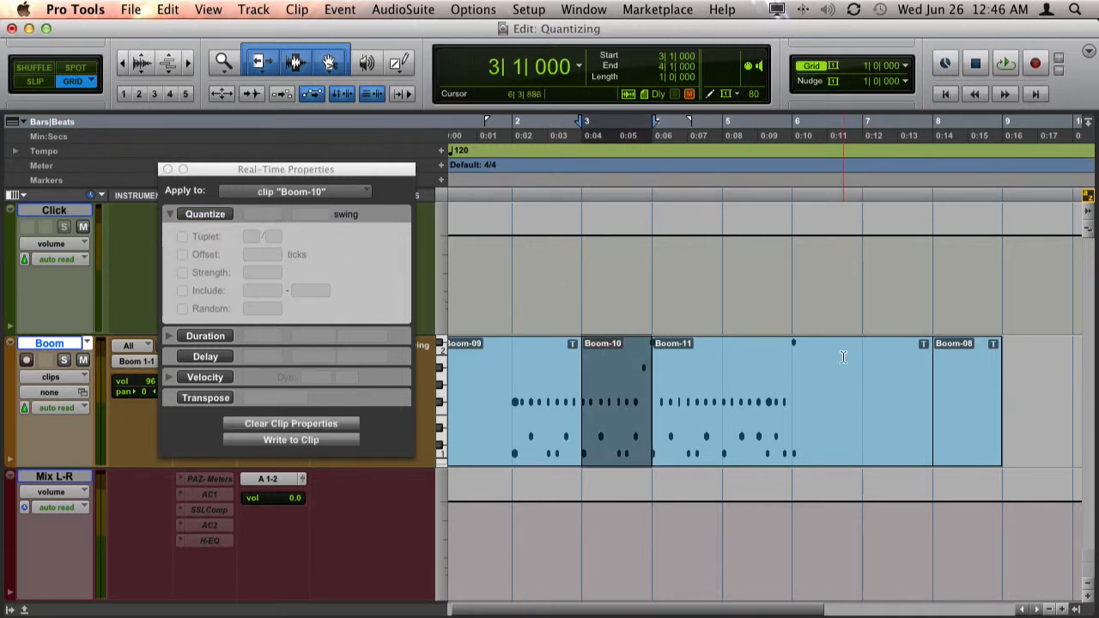
{"action": "left_click", "coordinate": [182, 272]}
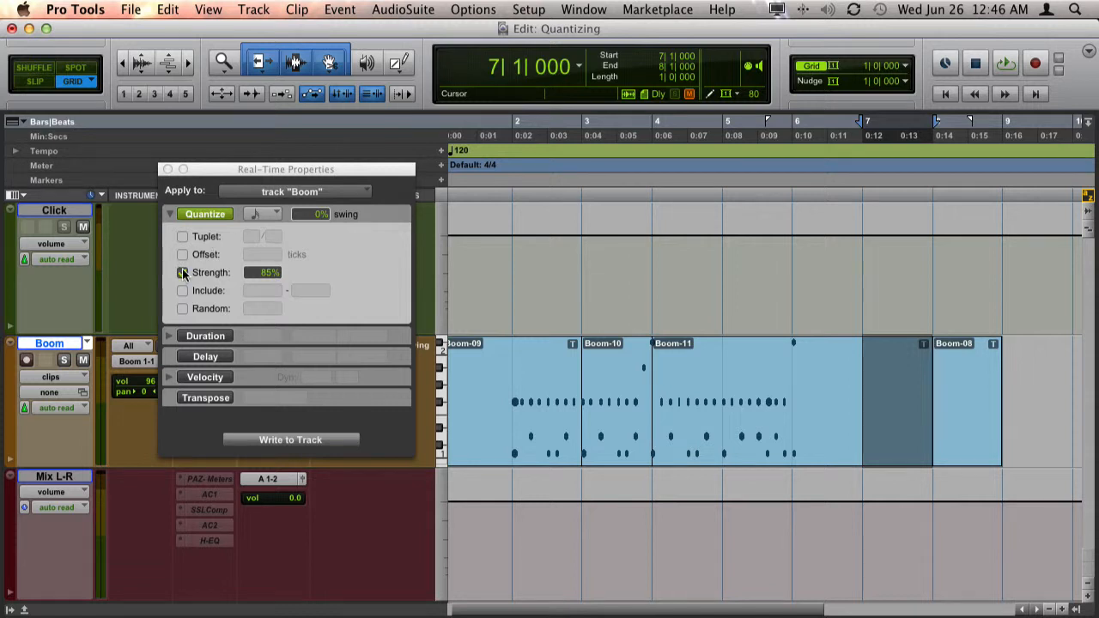
{"action": "left_click", "coordinate": [183, 272]}
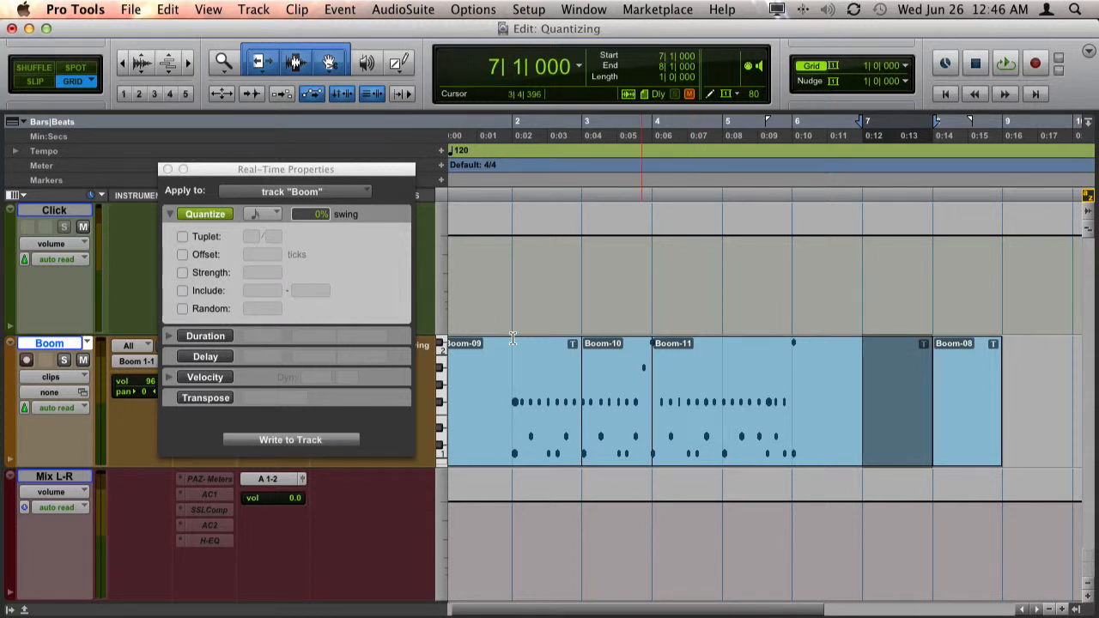